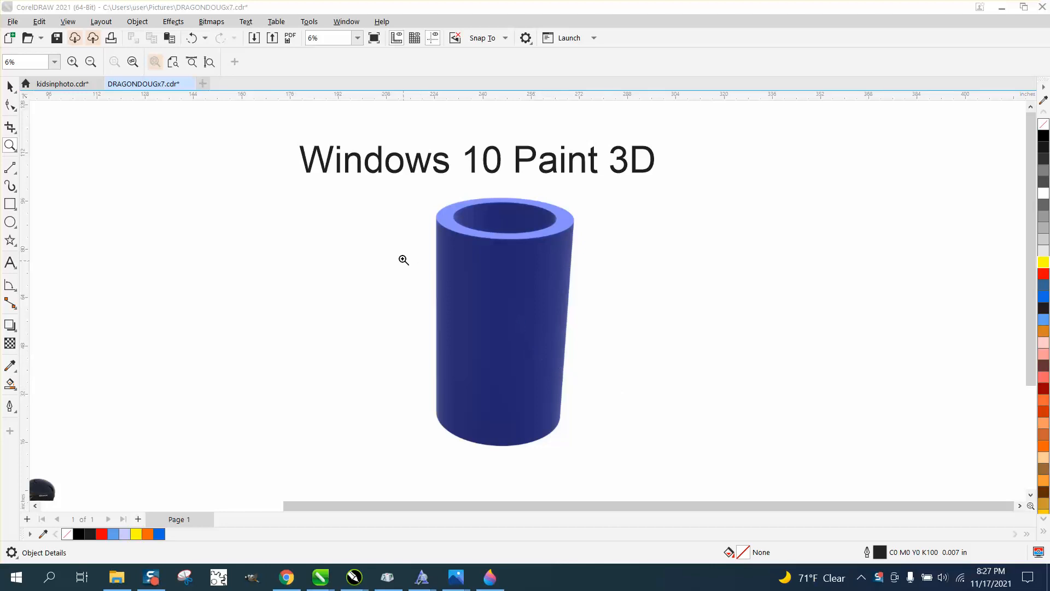
mouse_move(402, 245)
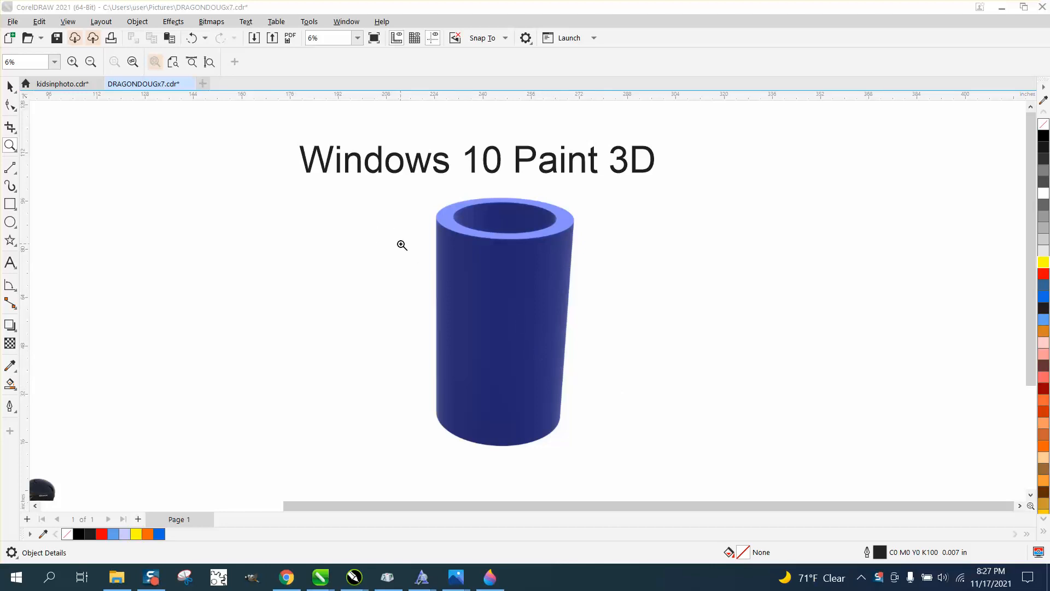
Step: Delete the blue cylinder, then bring up the 3D shapes list showing the doughnut
left_click(477, 159)
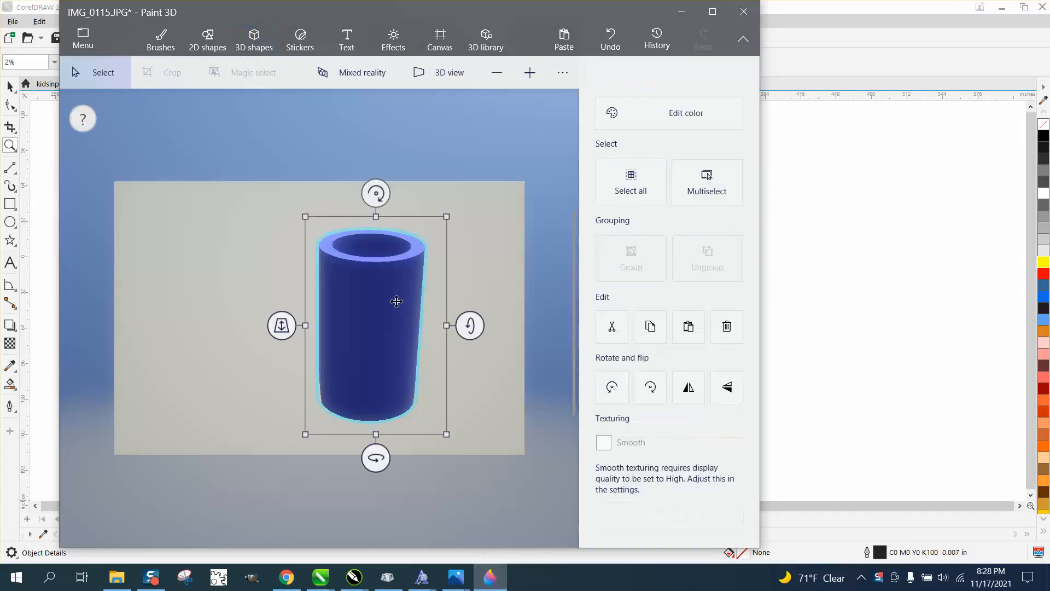
left_click(254, 38)
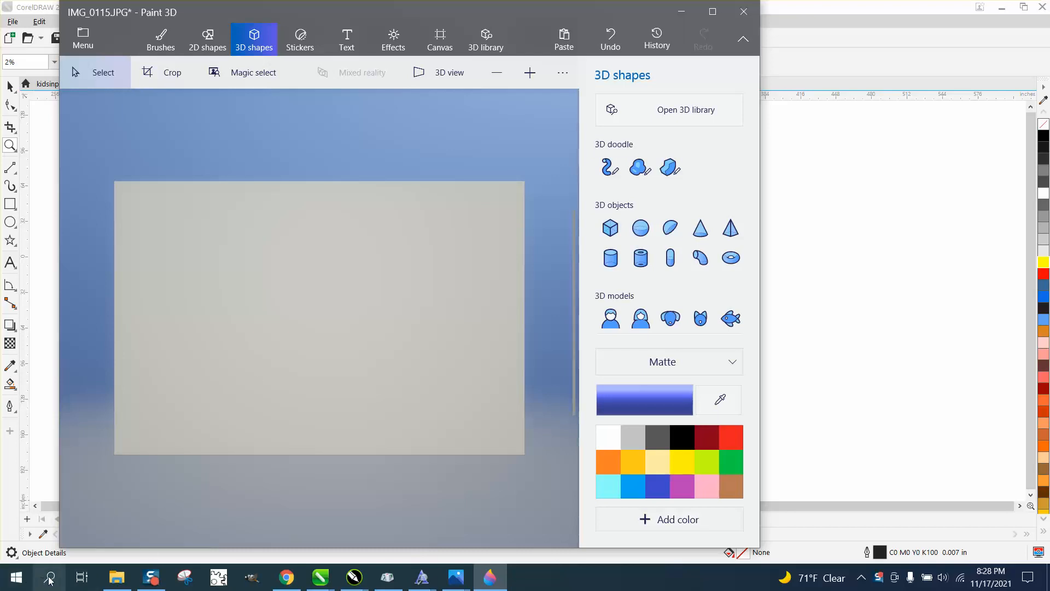
left_click(48, 575)
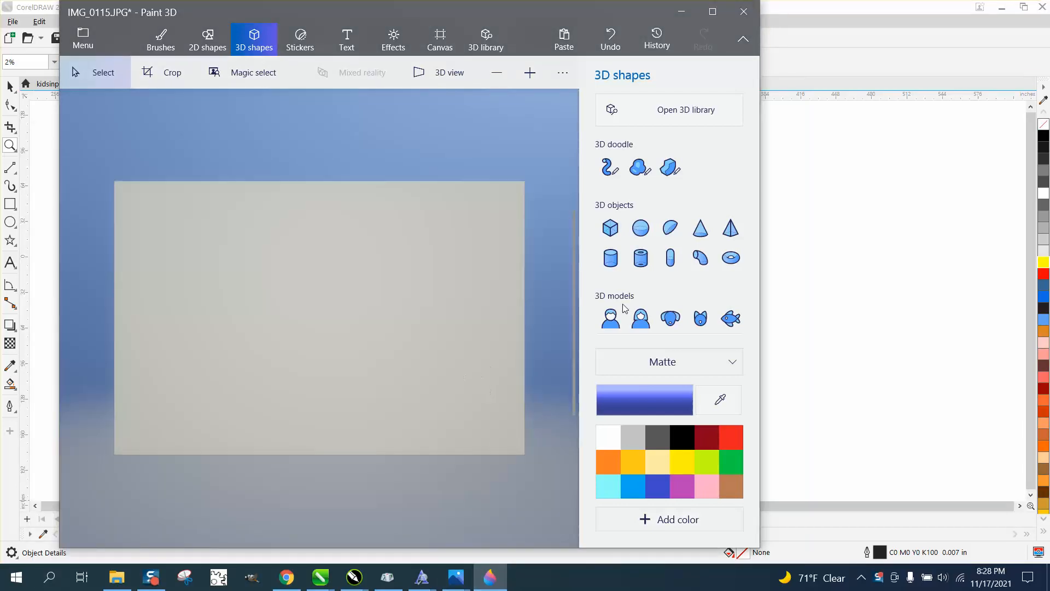
left_click(609, 257)
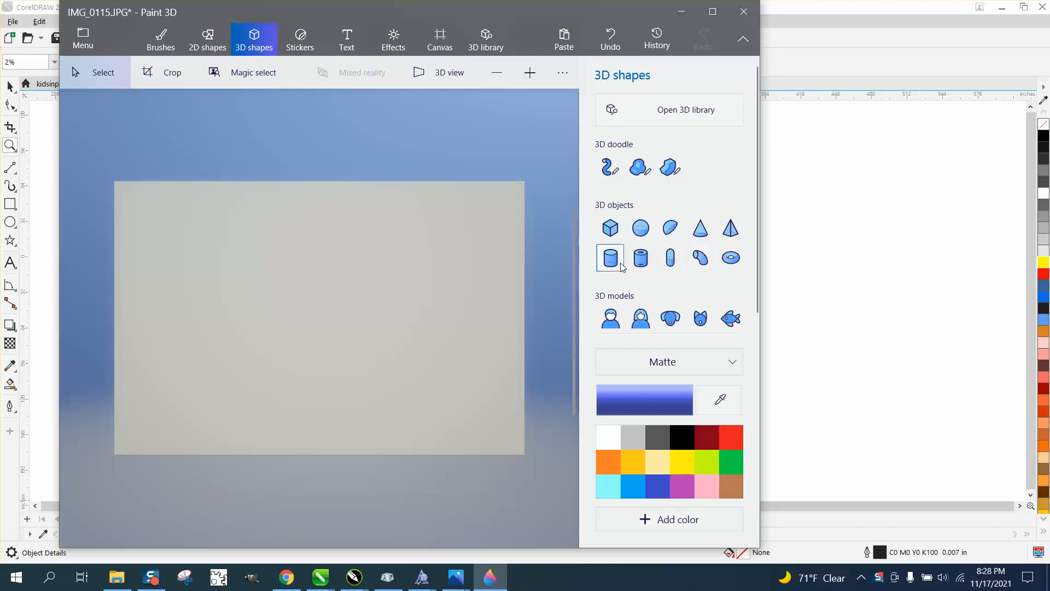
left_click(730, 257)
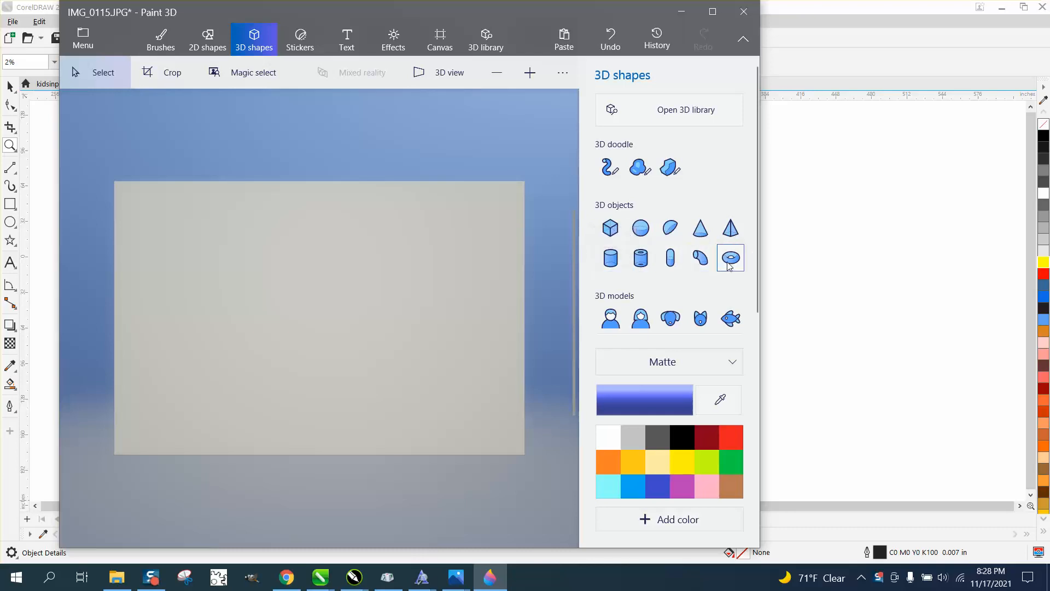
Step: Drop a blue doughnut 3D object onto the canvas and stretch it slightly wider
left_click(729, 258)
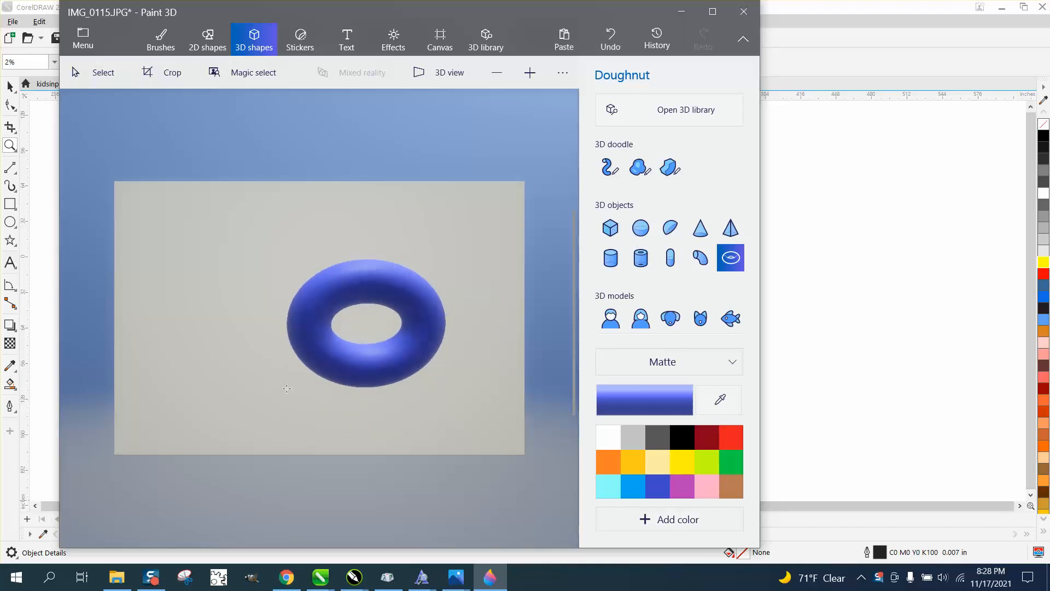
left_click(367, 322)
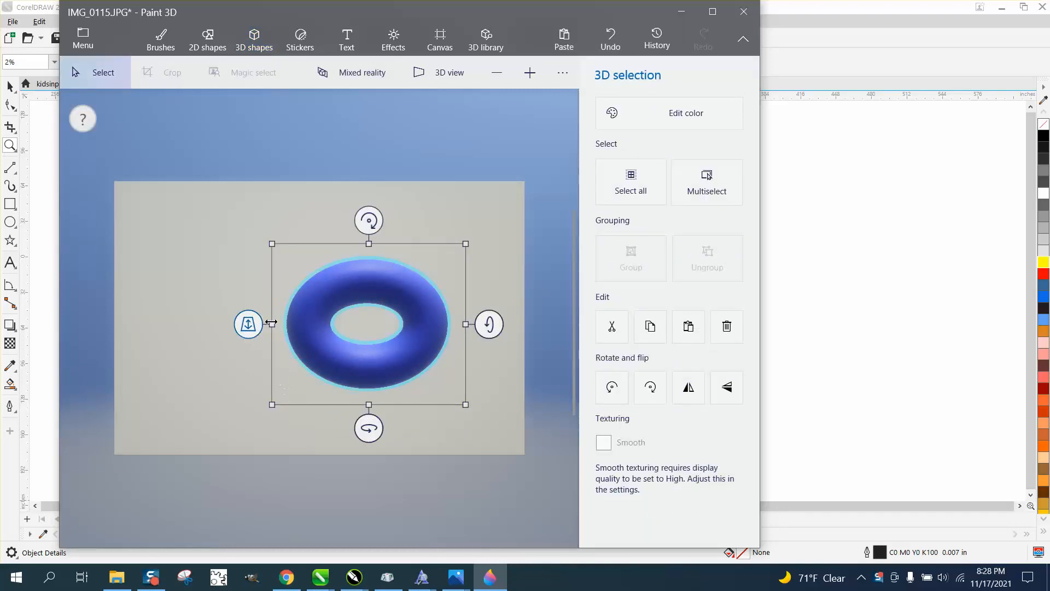
left_click_drag(489, 324, 487, 301)
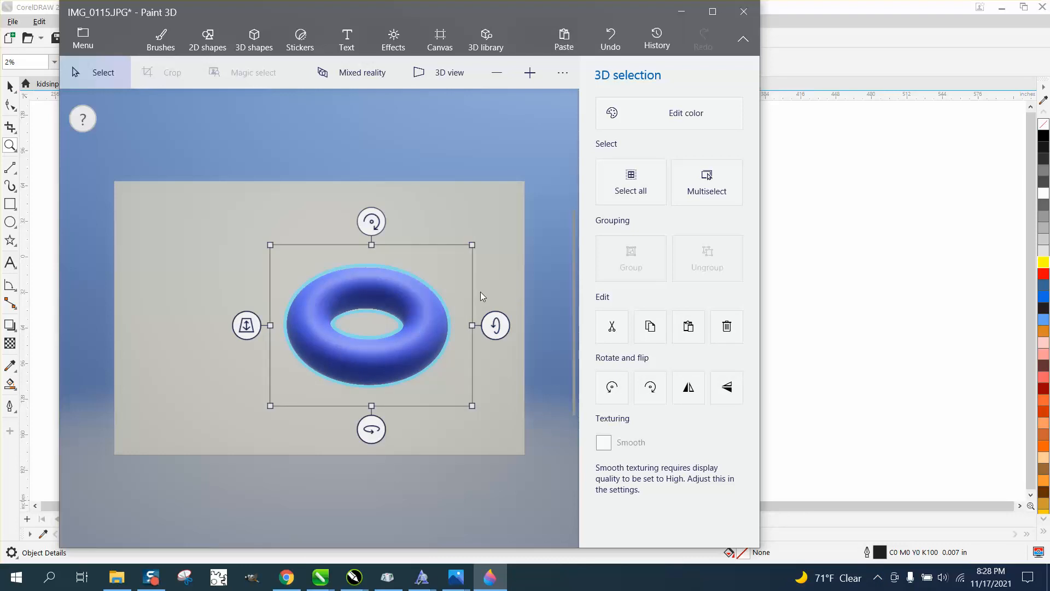
mouse_move(176, 152)
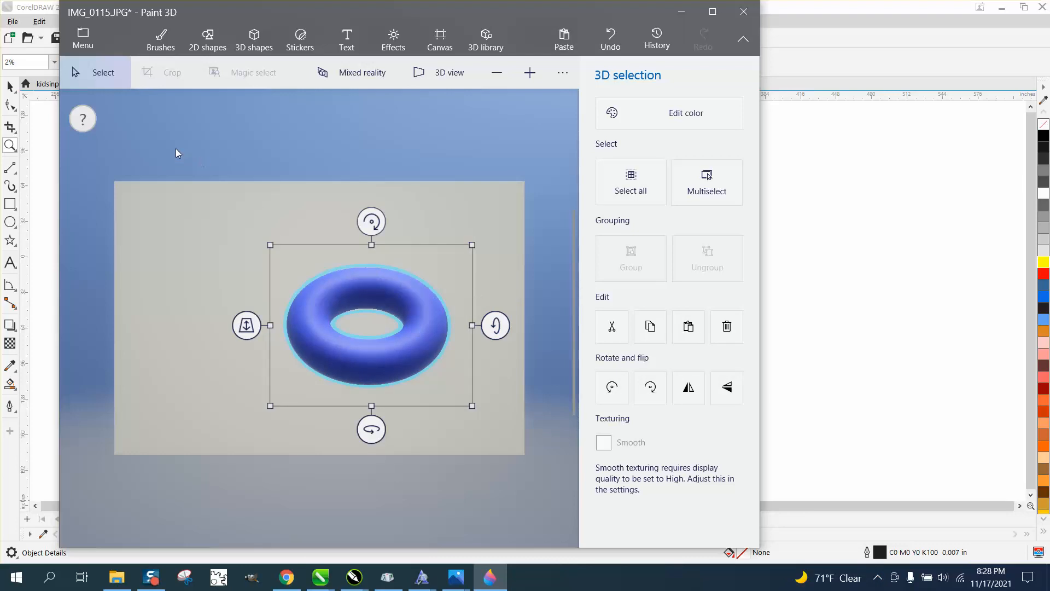
Step: Set up Save as Image with PNG format and a transparent background
left_click(83, 39)
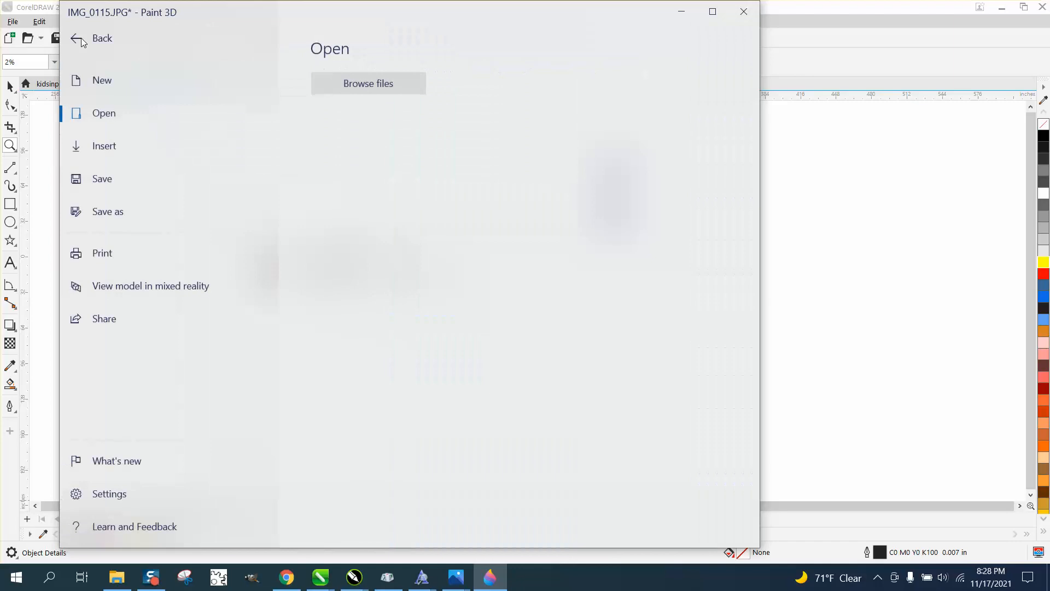
left_click(107, 211)
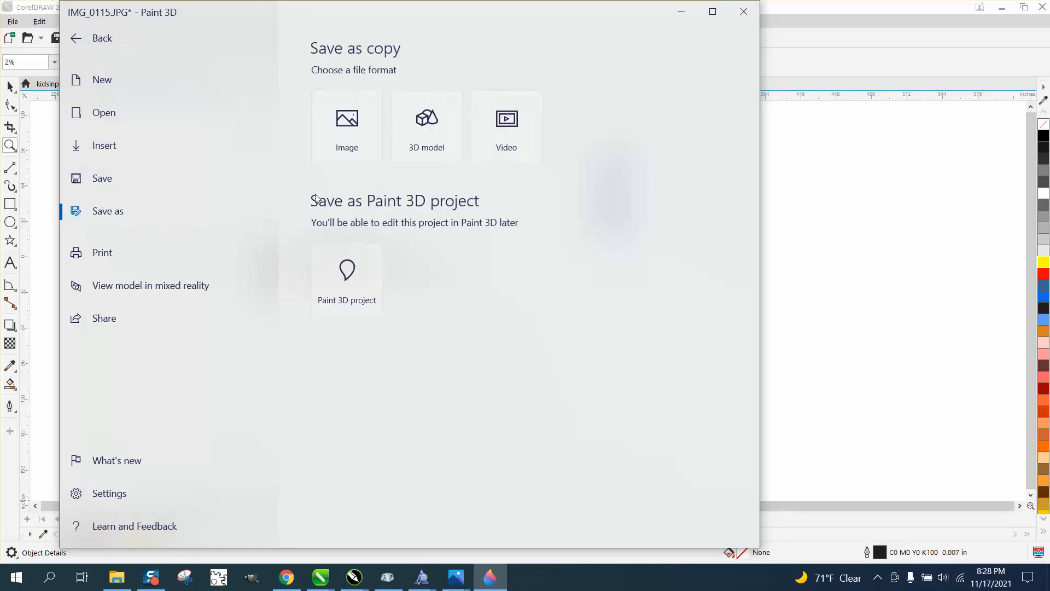
left_click(347, 125)
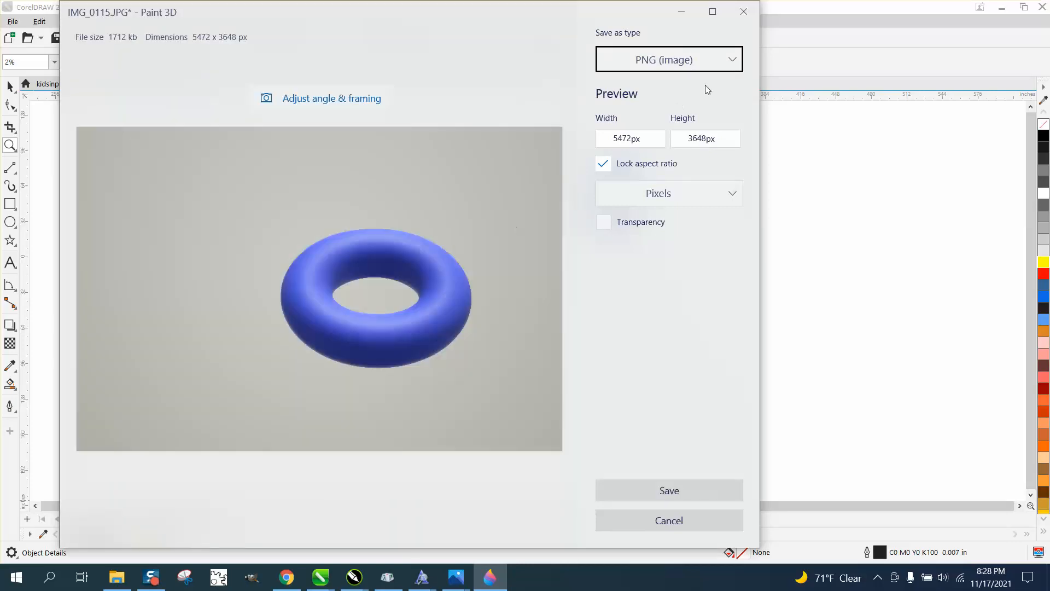
left_click(667, 59)
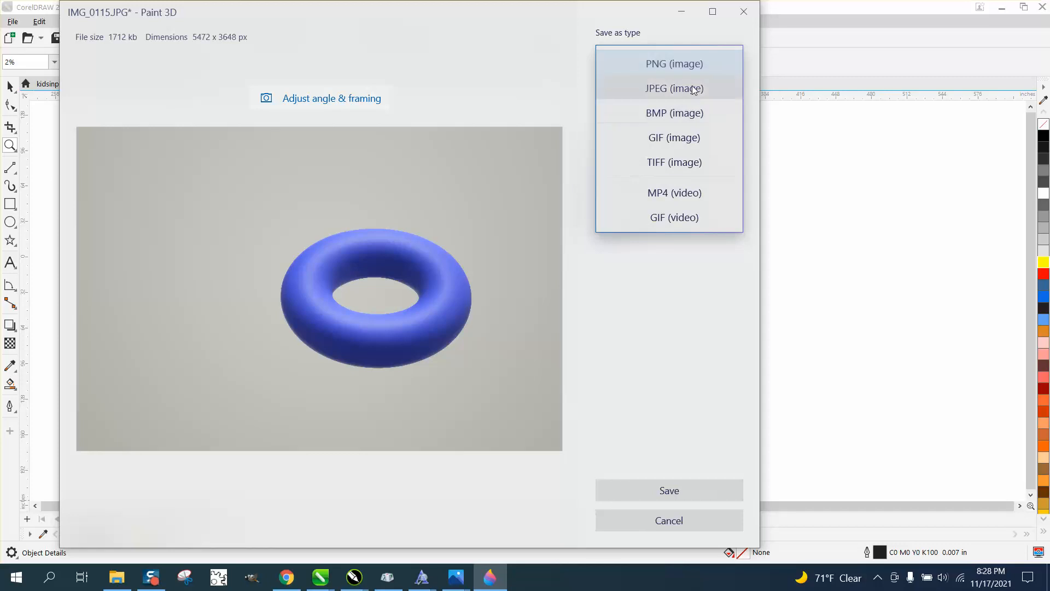
left_click(674, 63)
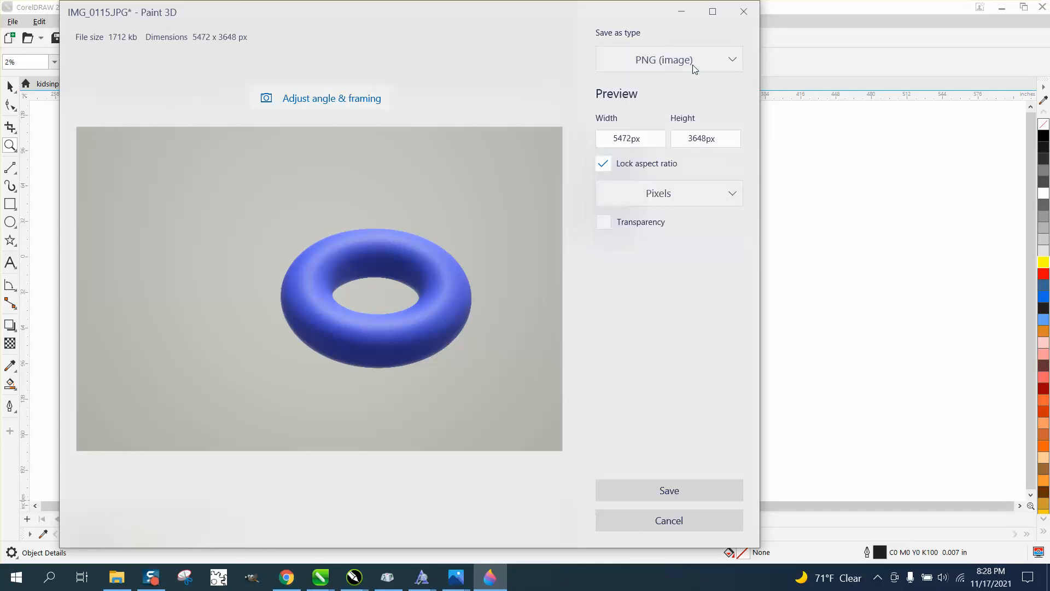
left_click(602, 221)
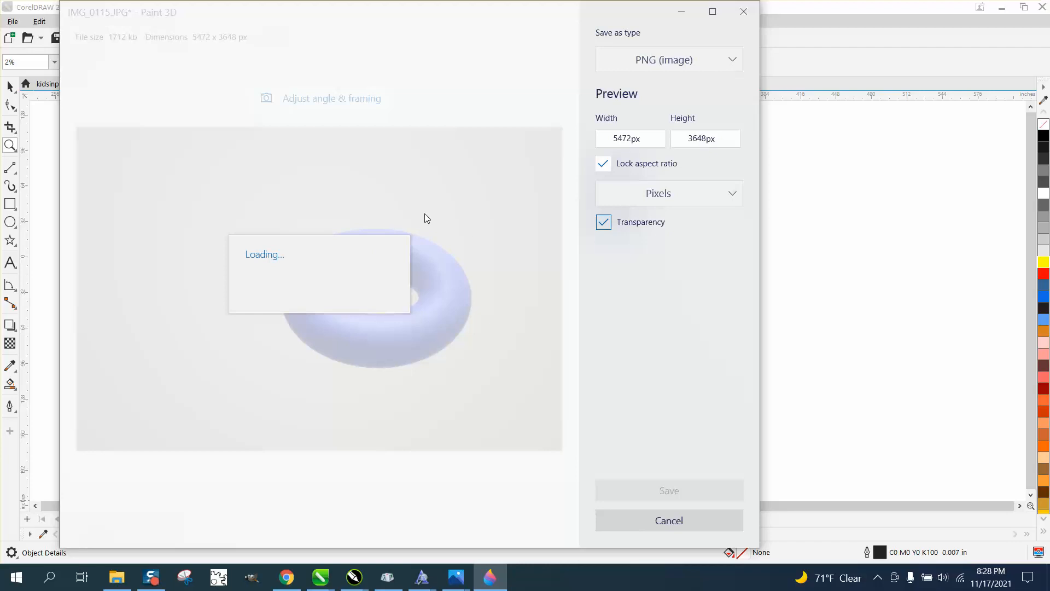
mouse_move(429, 226)
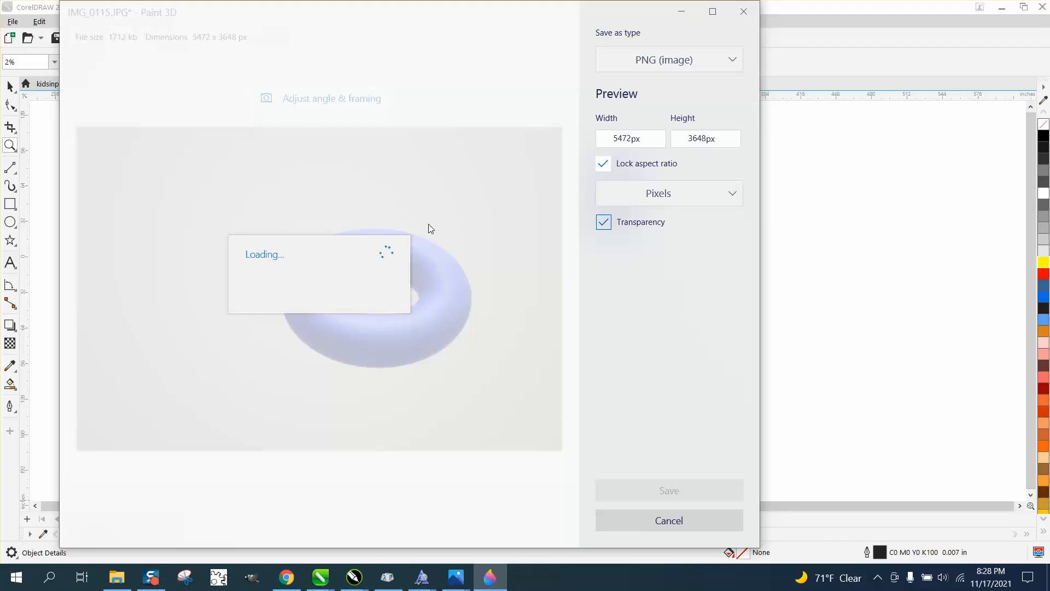
mouse_move(381, 268)
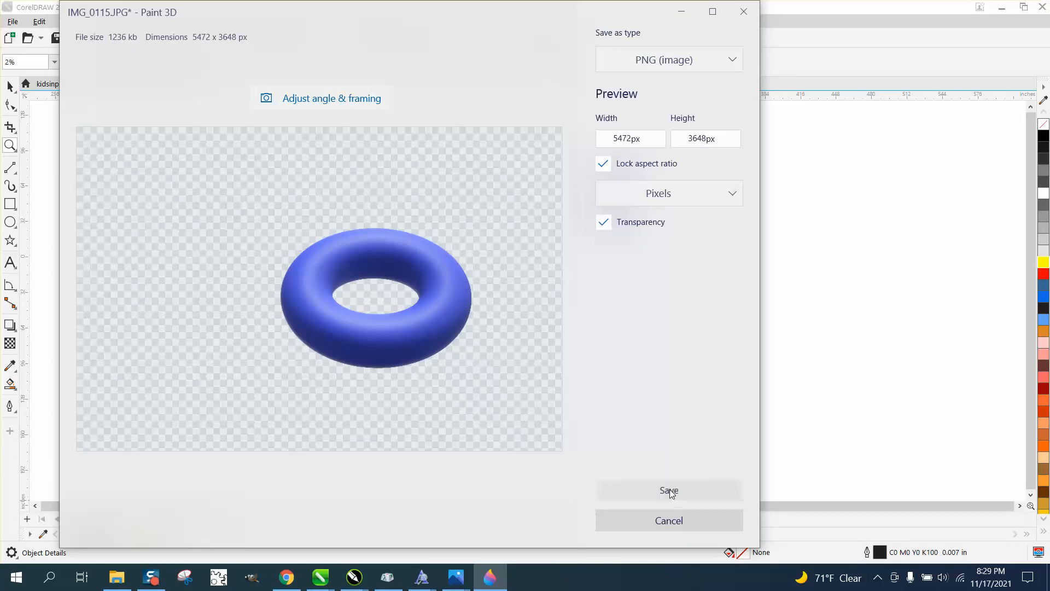
Step: Save the transparent doughnut PNG as 'donut' in the Pictures folder
left_click(667, 490)
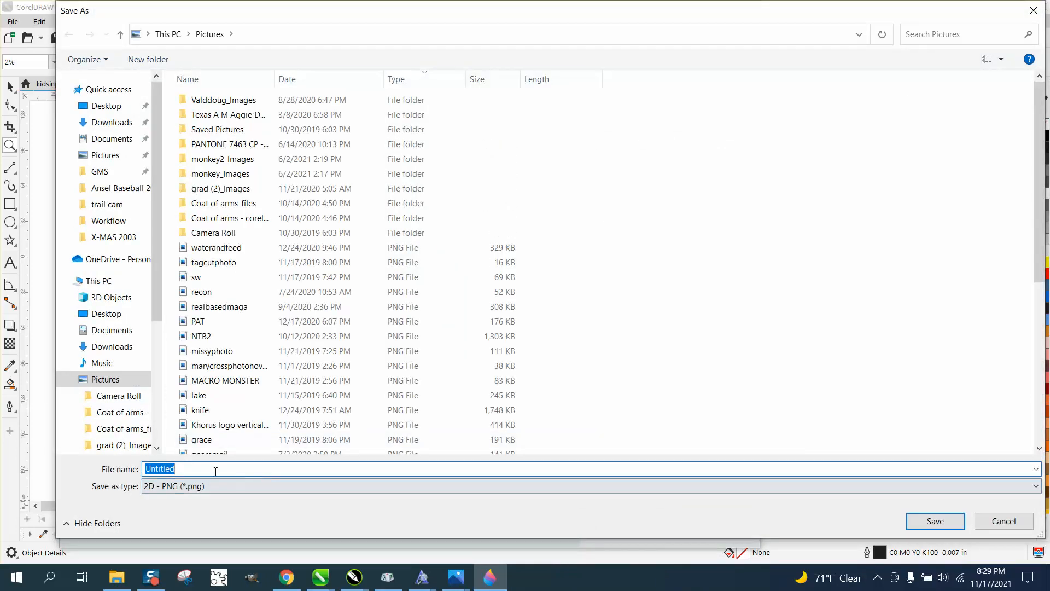
type("do")
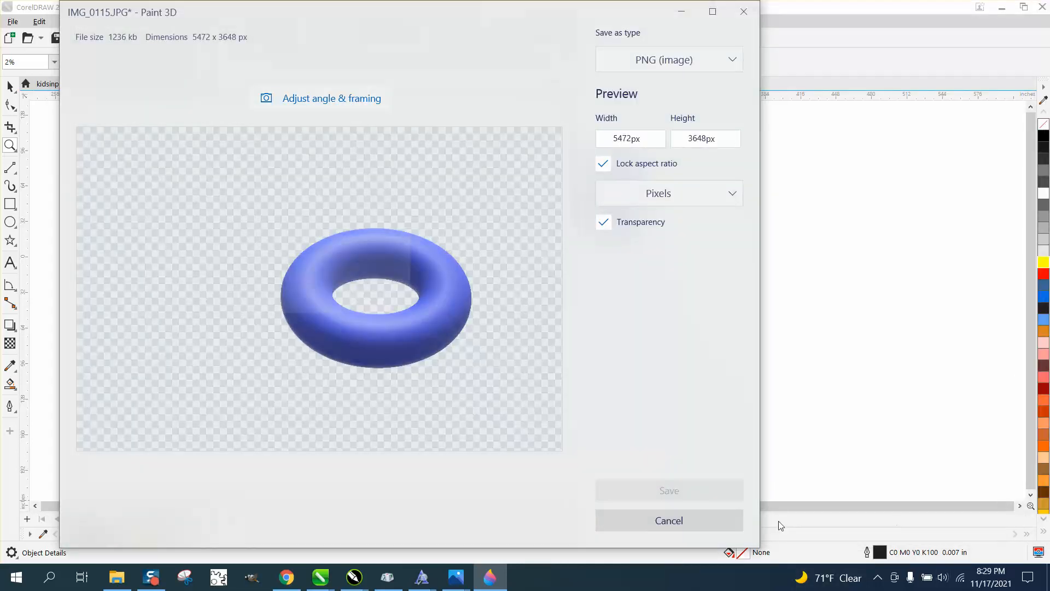
left_click(668, 520)
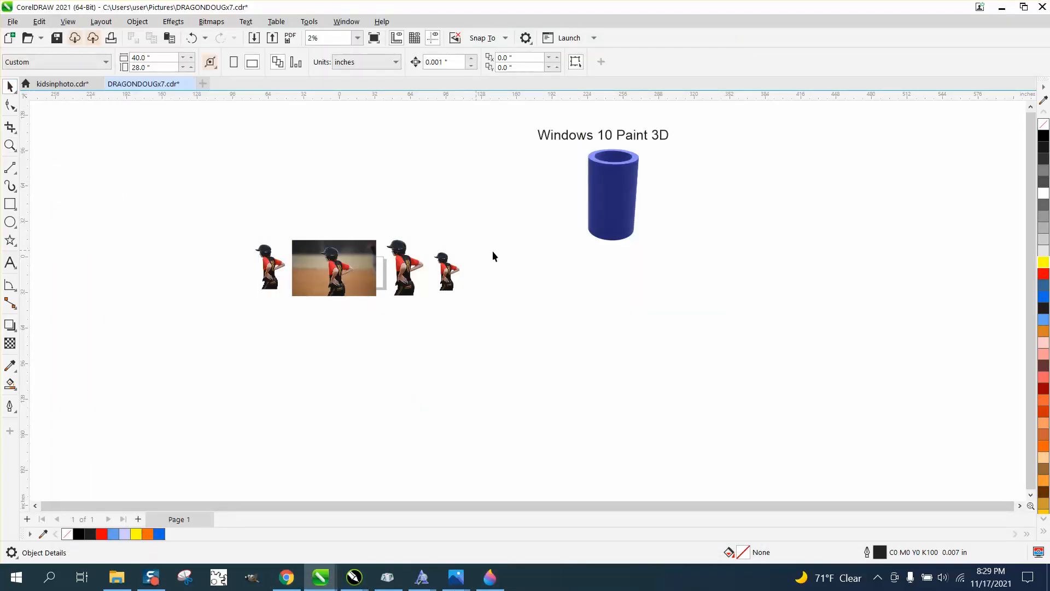
mouse_move(563, 333)
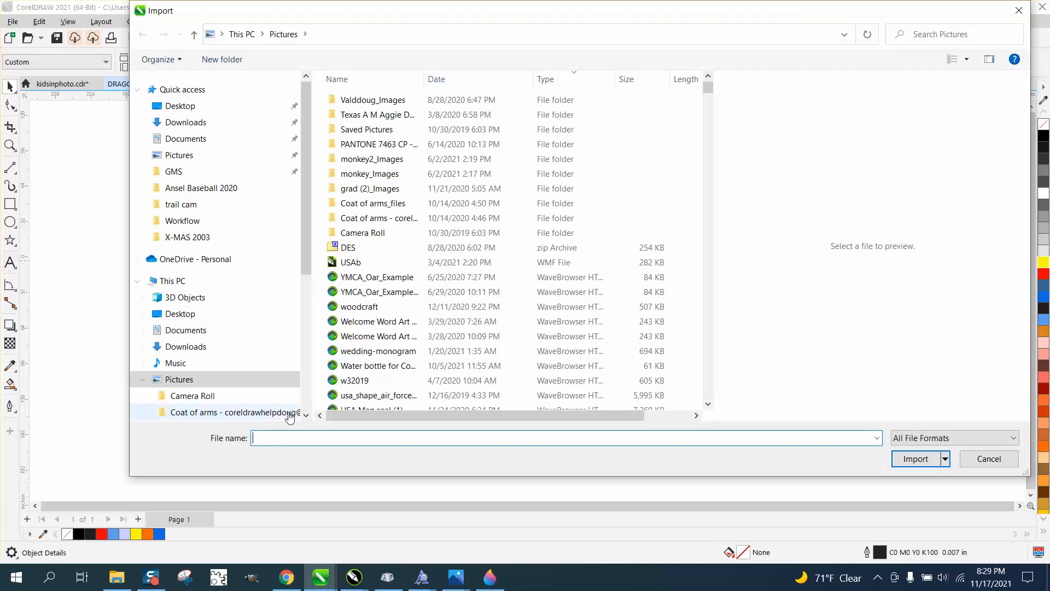
Step: Import donut.png with Ctrl+I and place it below the blue cylinder
type("do")
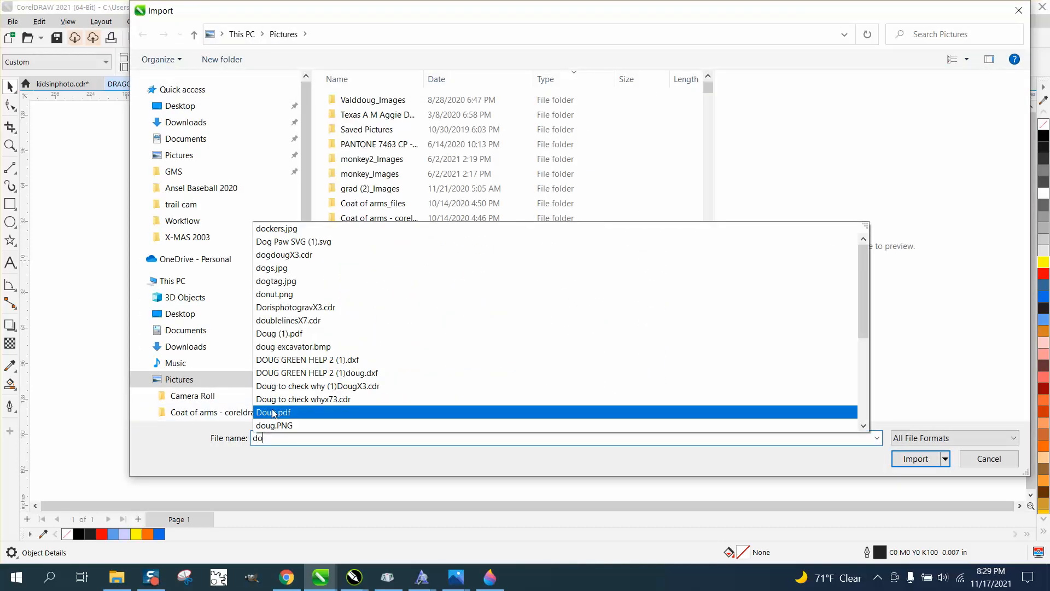
type("n")
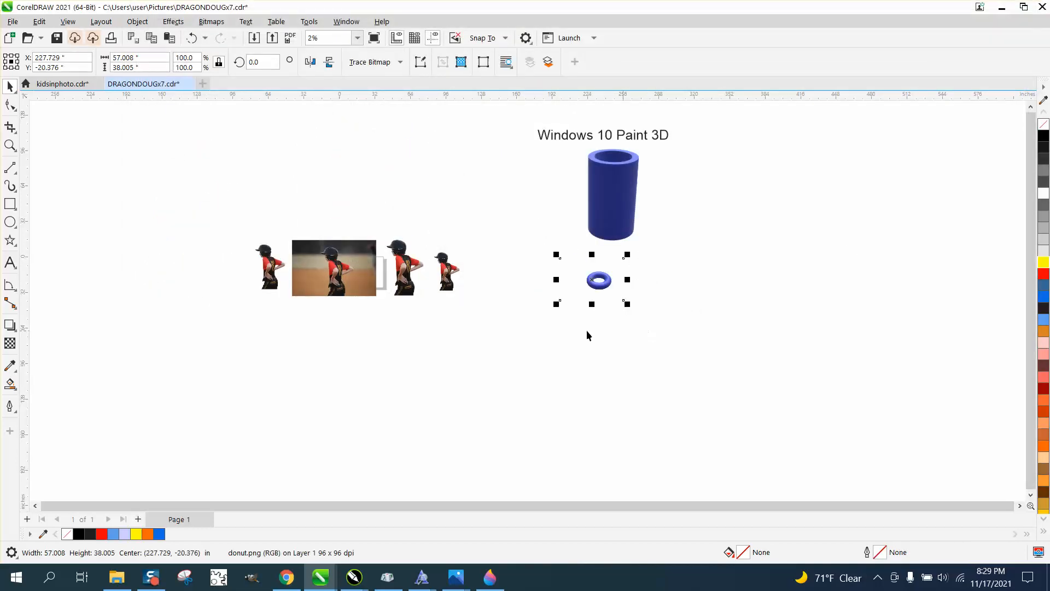
left_click(11, 146)
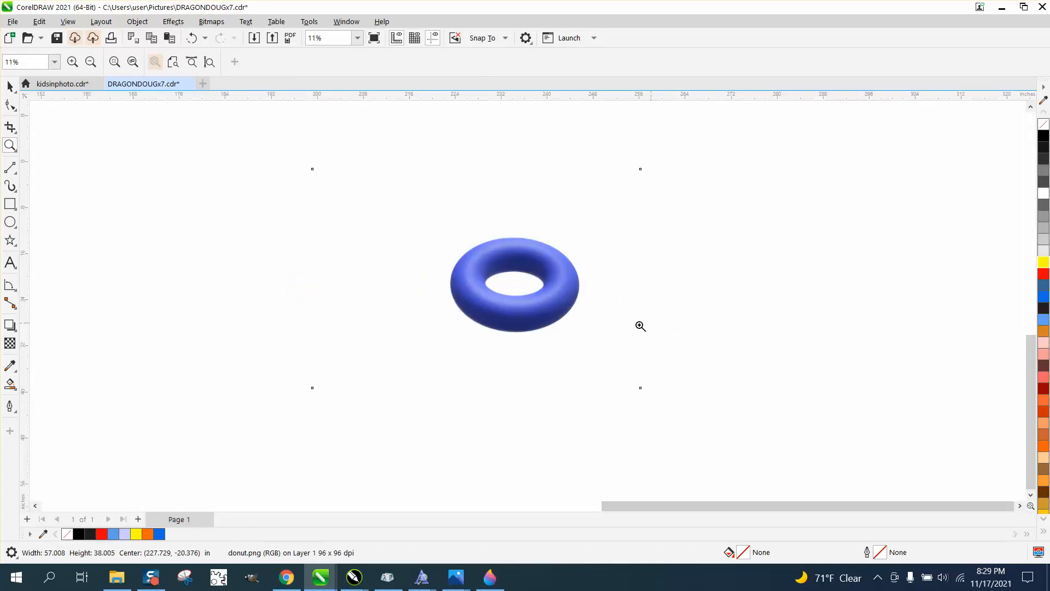
Step: Crop the donut image to a tight box around the donut, then return to the Pick tool
left_click(641, 326)
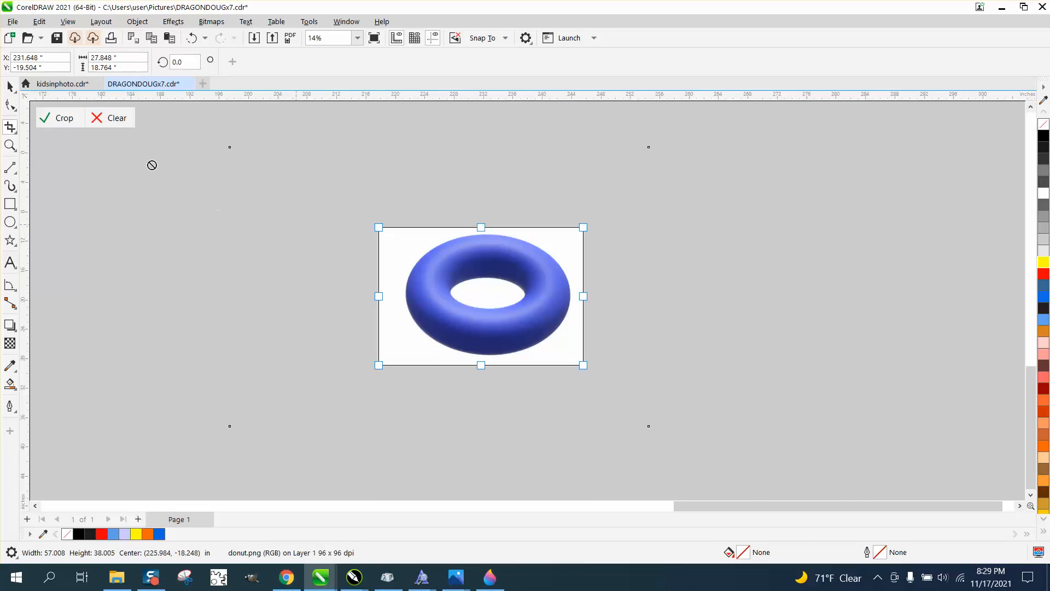
left_click(10, 87)
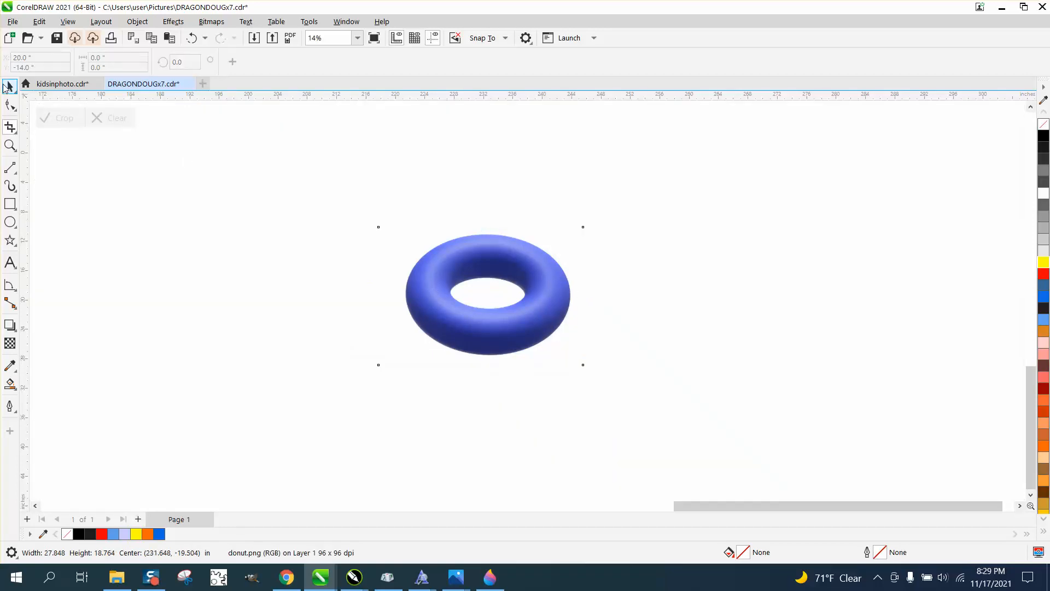
left_click(10, 87)
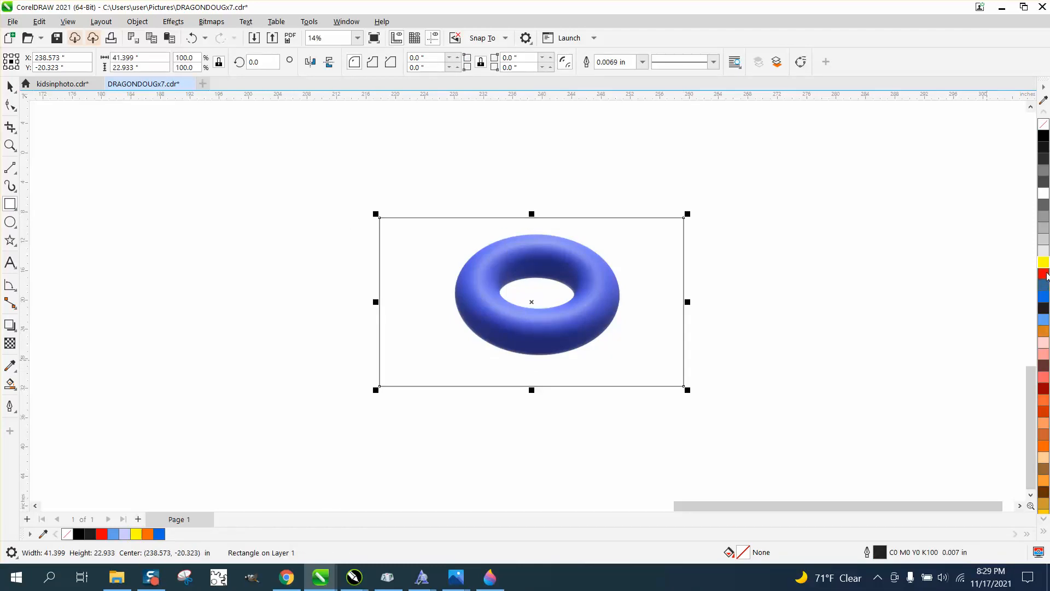
mouse_move(766, 272)
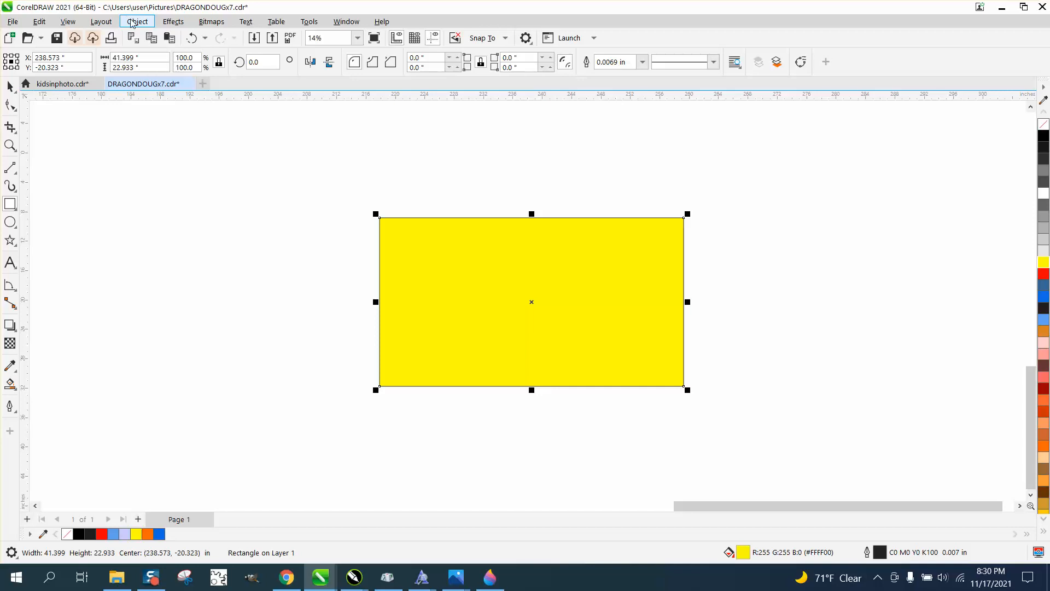
Step: Send the yellow rectangle to the back of the layer behind the donut
left_click(136, 21)
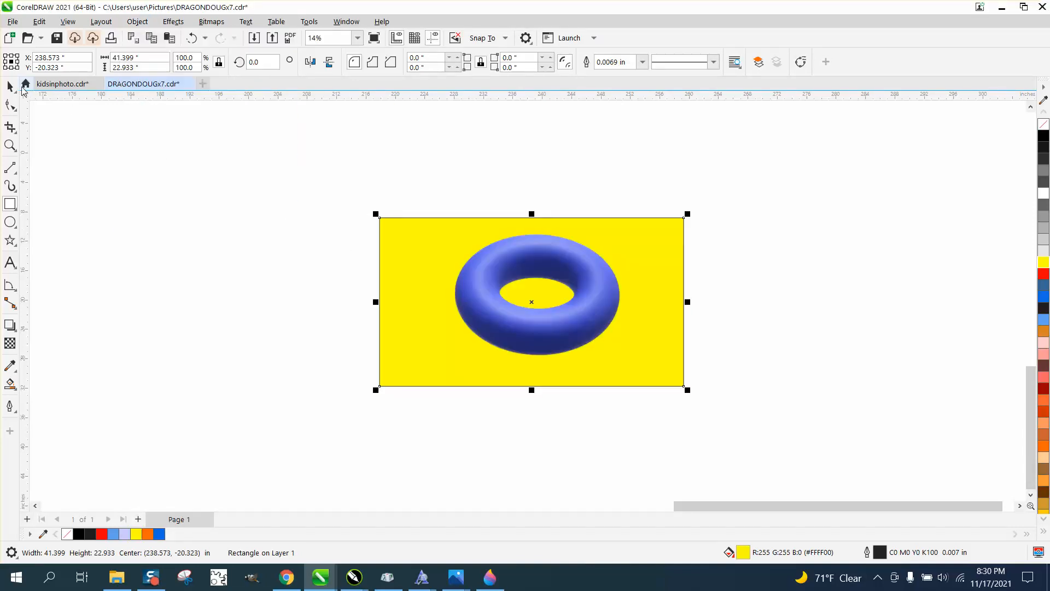
left_click(475, 231)
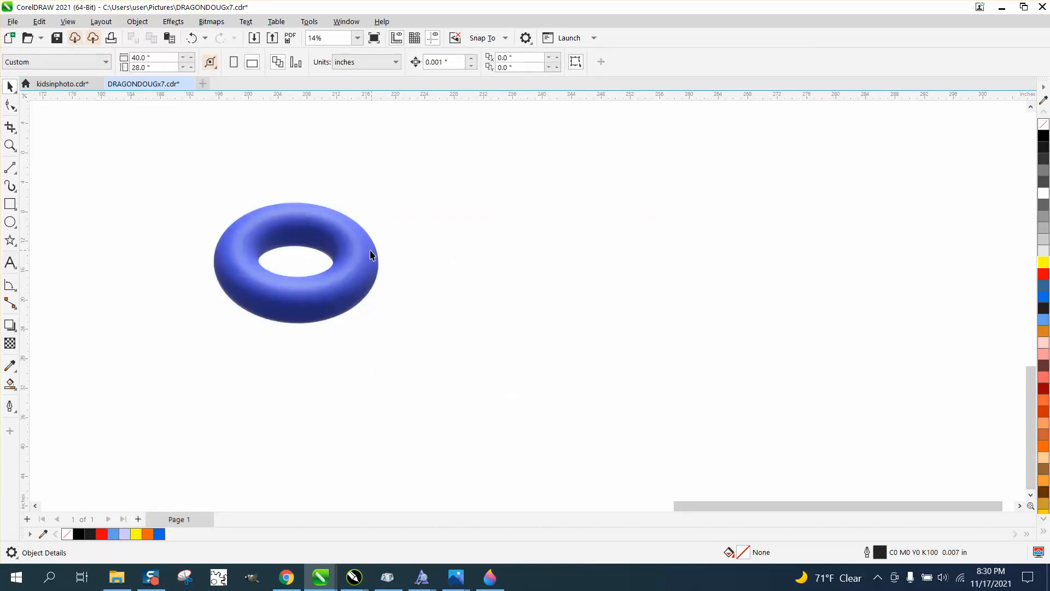
Step: Select the cropped donut image to scale it to nearly twice its size
left_click(298, 261)
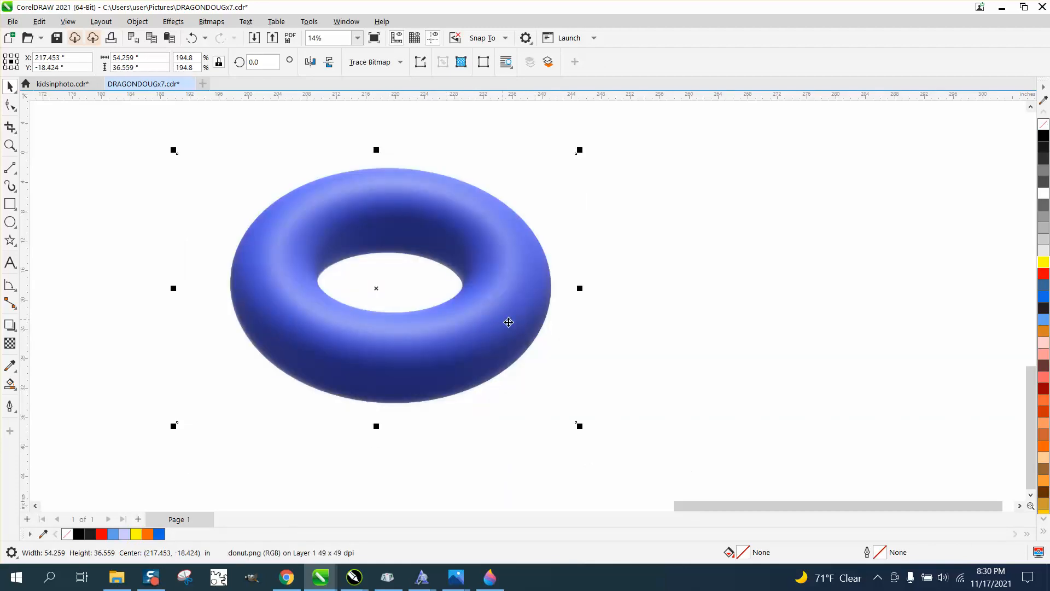
mouse_move(465, 315)
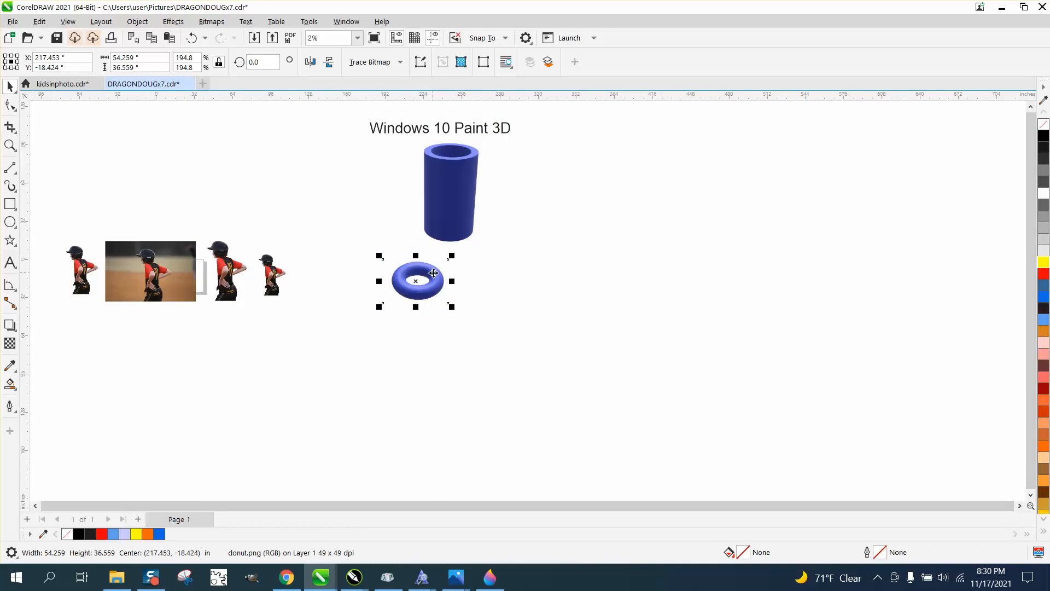
mouse_move(65, 135)
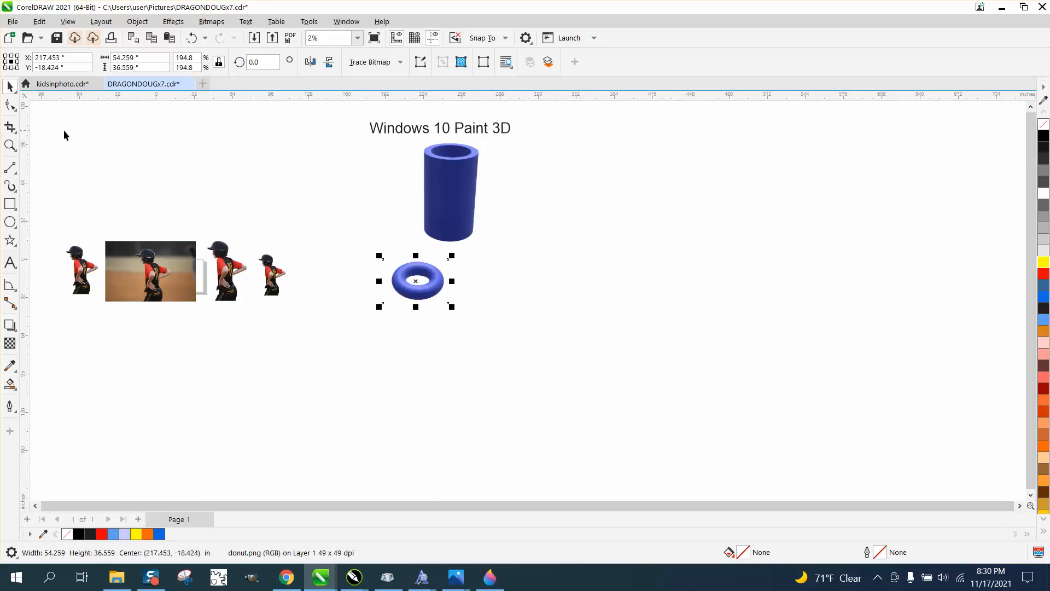